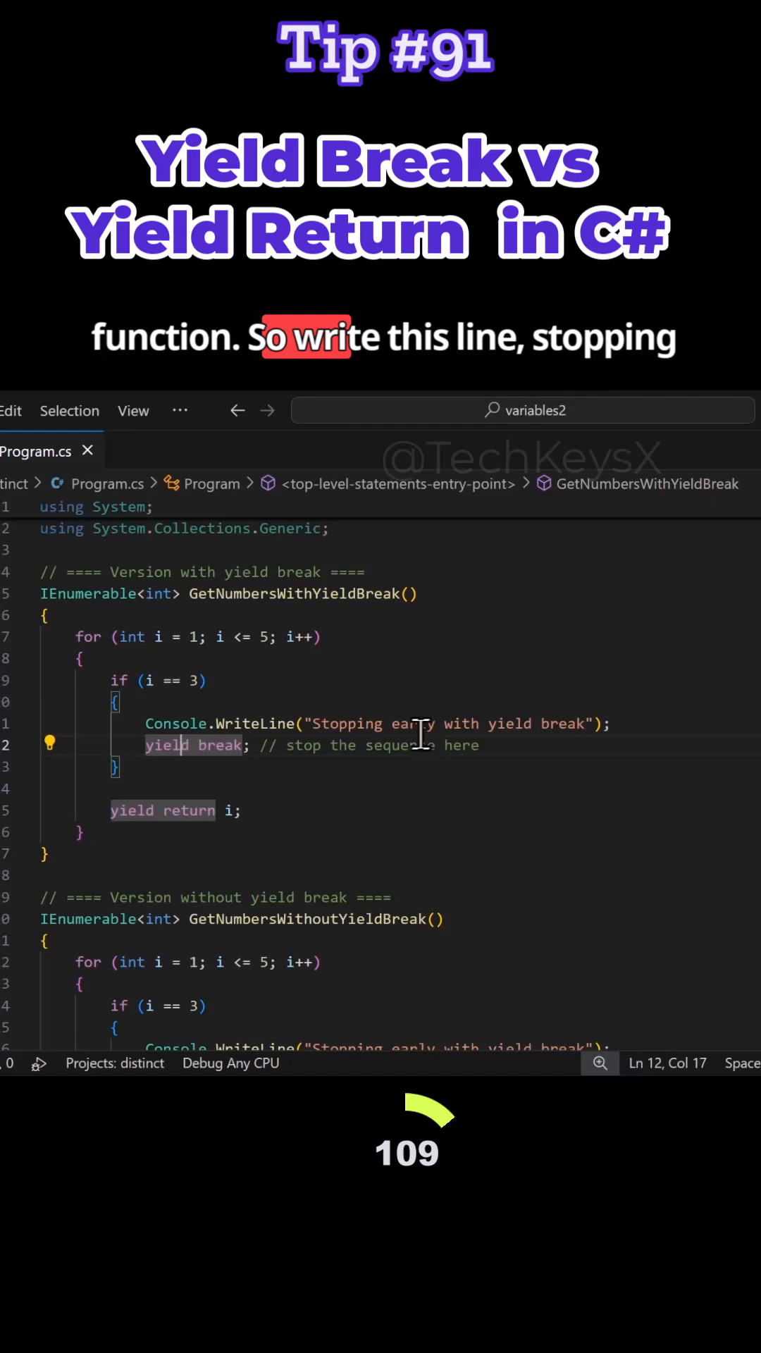
- Select the yield break keyword in GetNumbersWithoutYieldBreak to replace it with yield return i
double_click(411, 725)
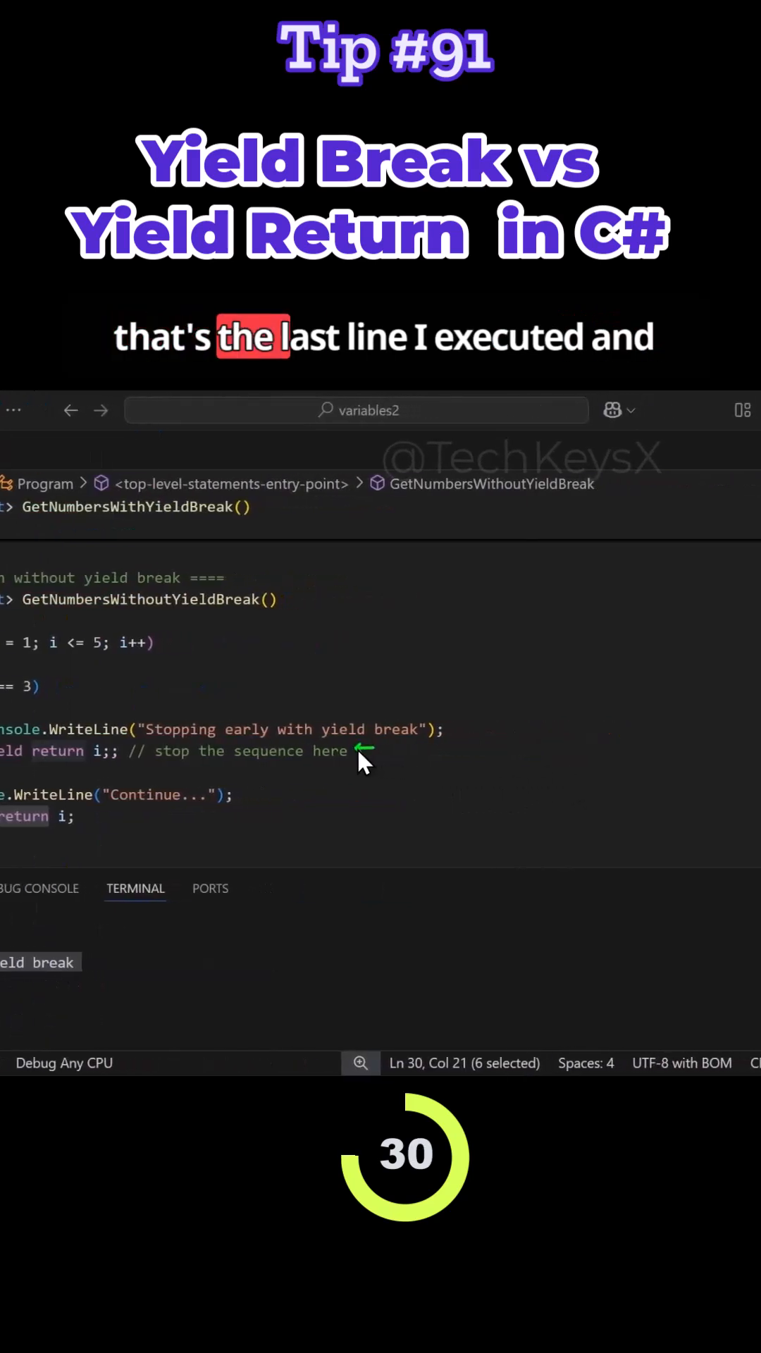
mouse_move(260, 812)
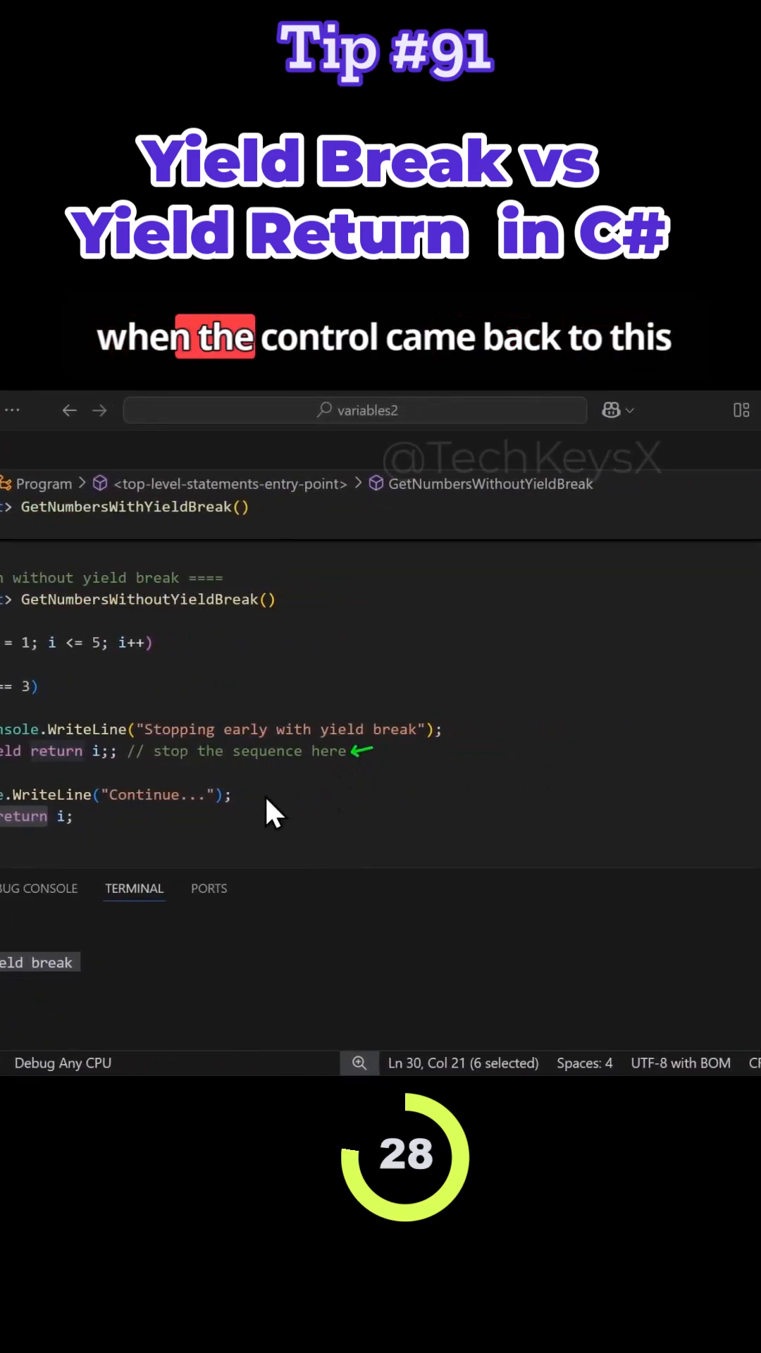